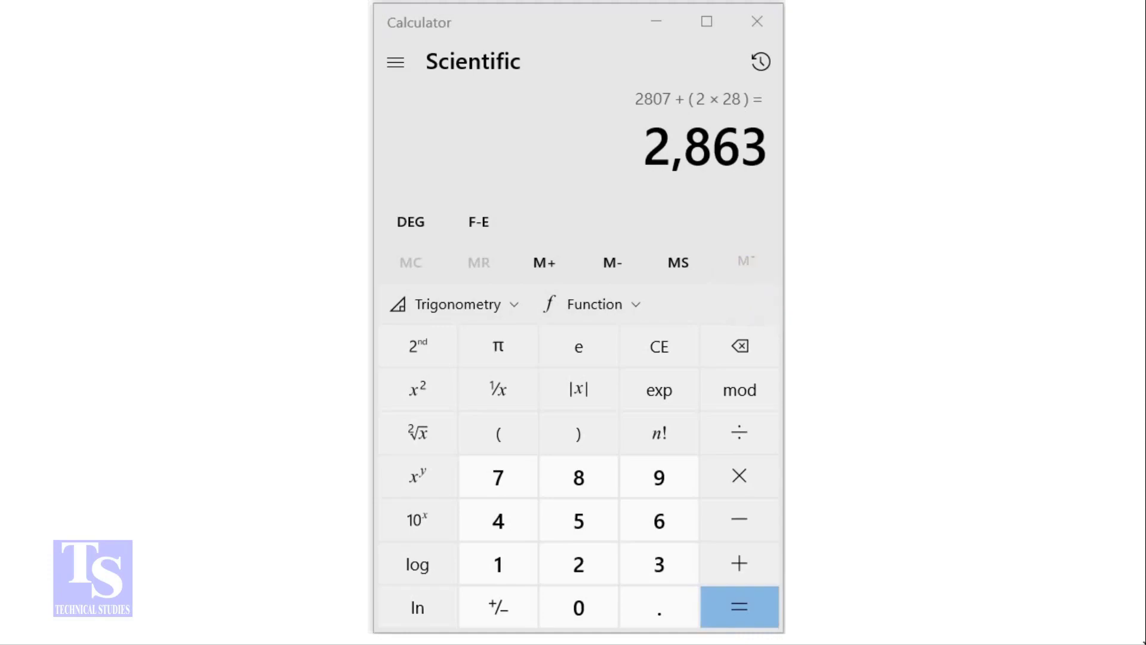
Evaluate 3000 − (114 + 79) on the keypad to get 2,807.
click(656, 564)
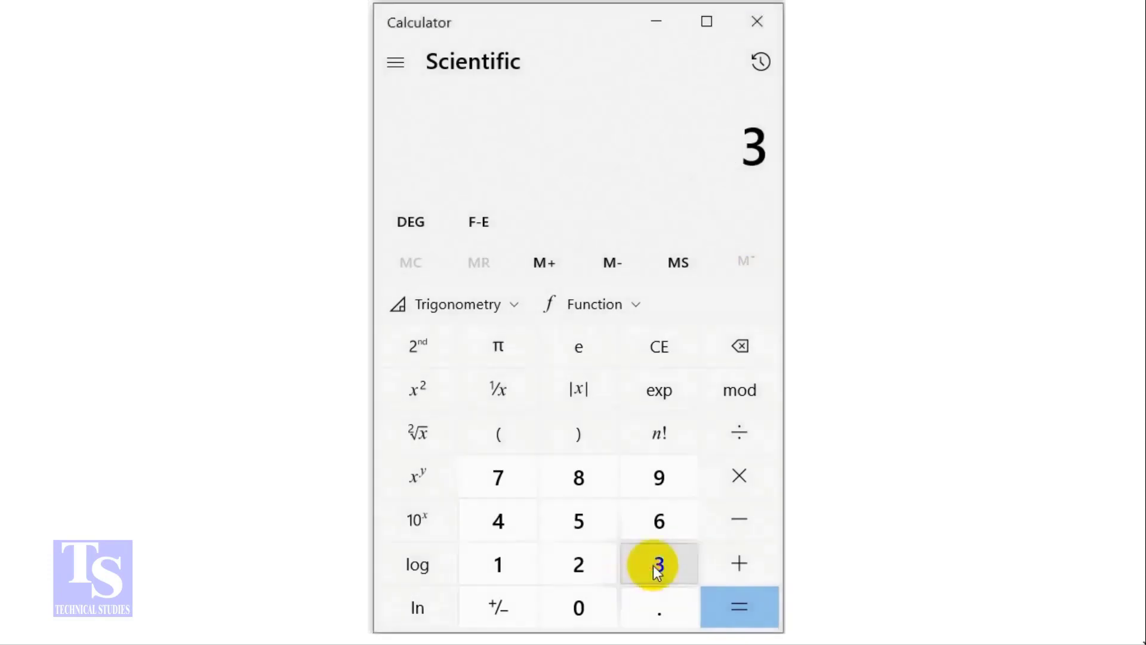
click(578, 608)
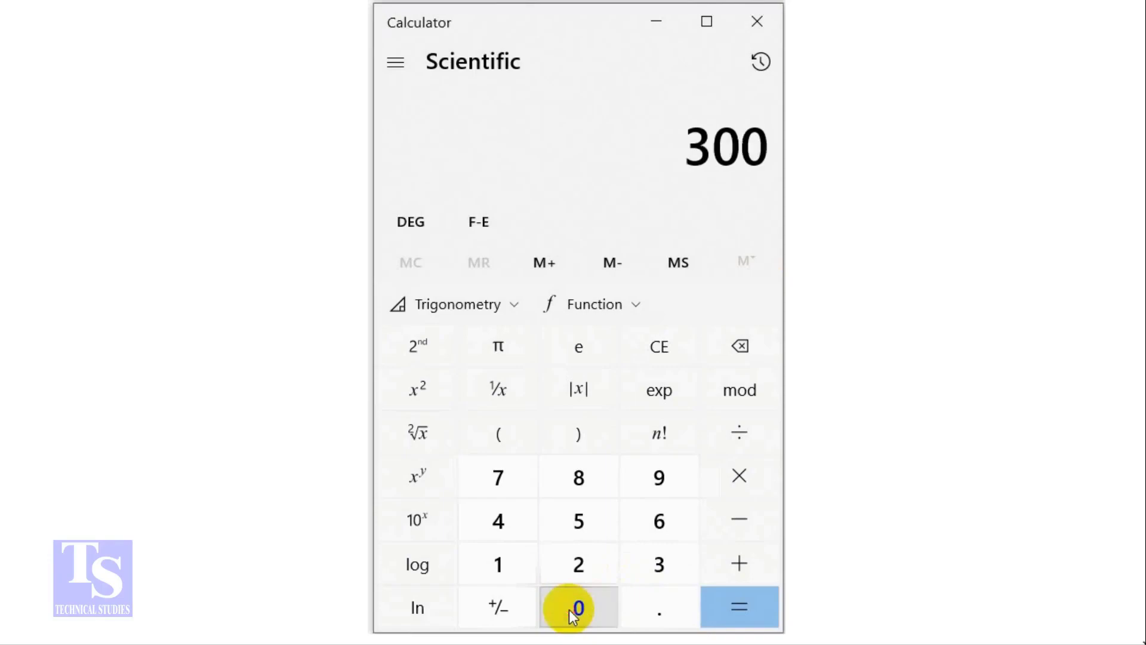
click(578, 607)
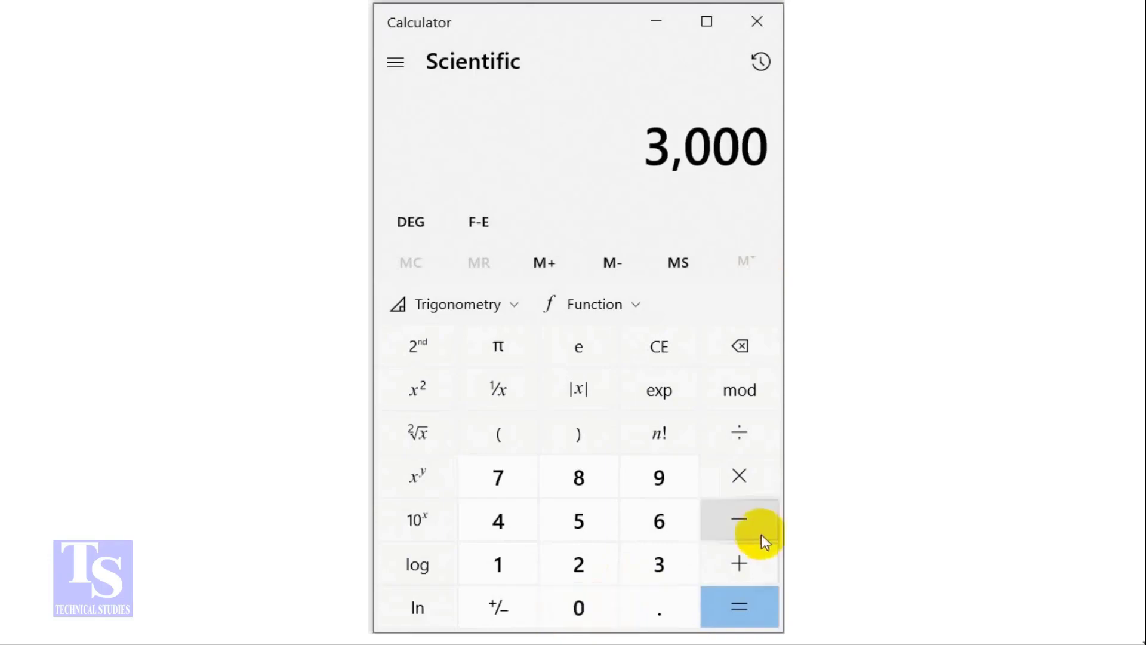
click(739, 519)
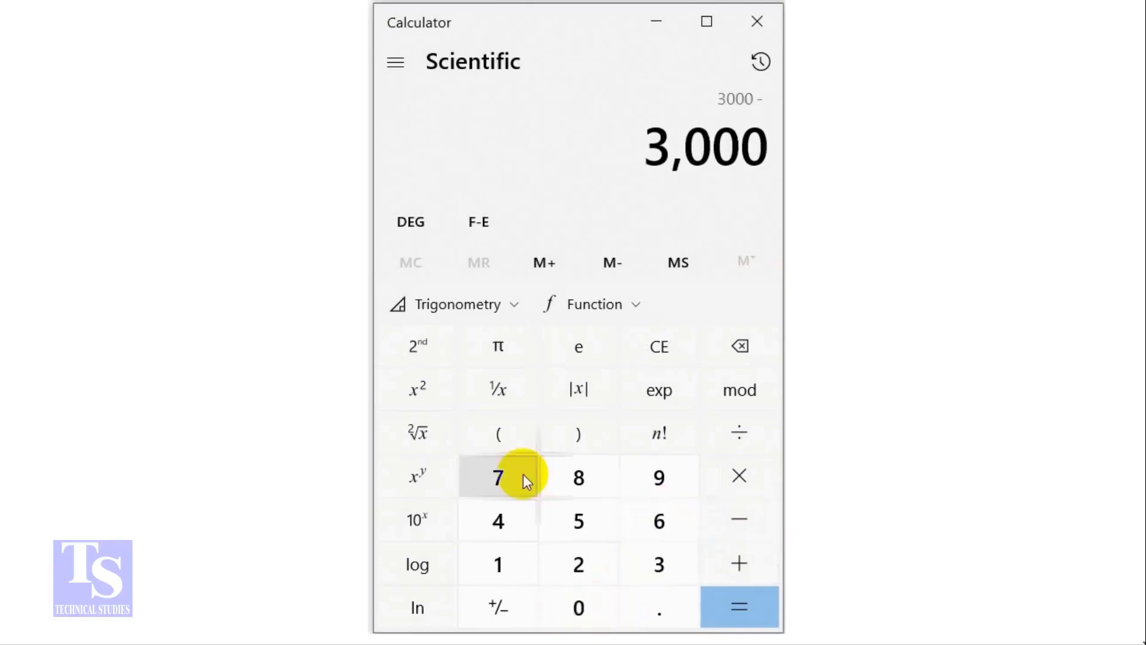
click(498, 432)
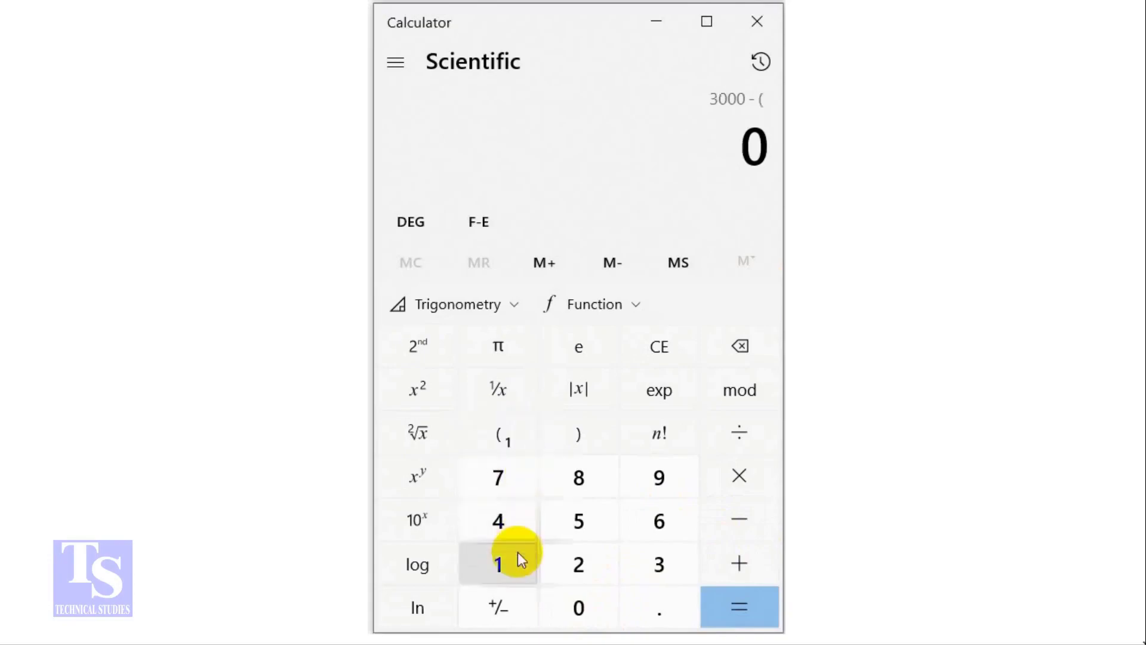
click(498, 521)
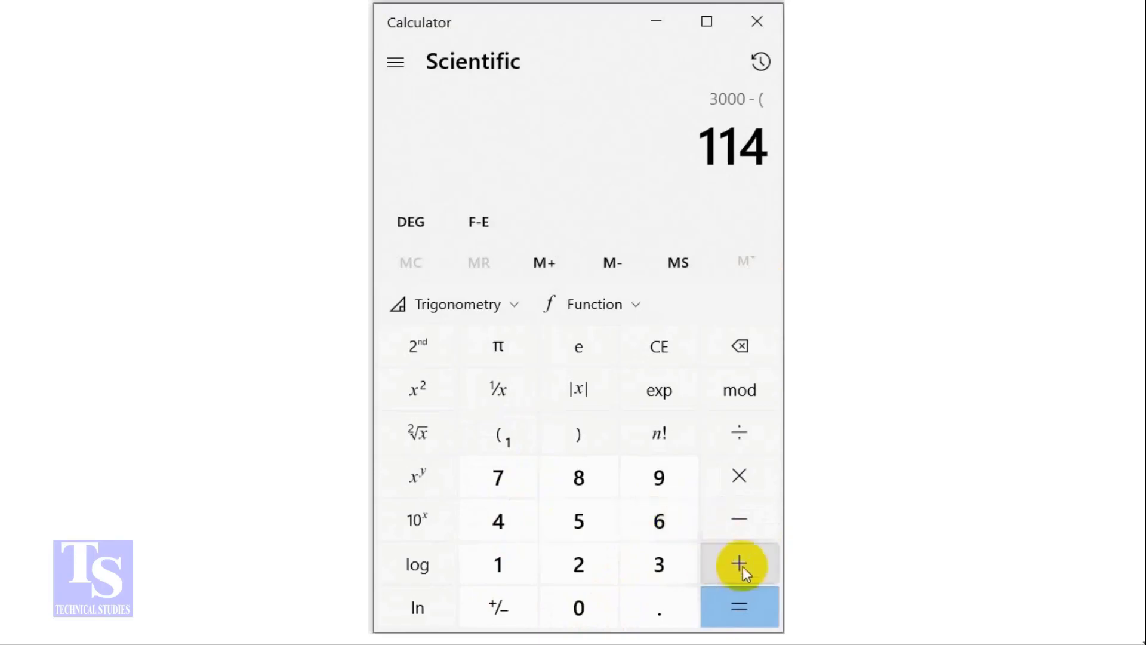
click(739, 563)
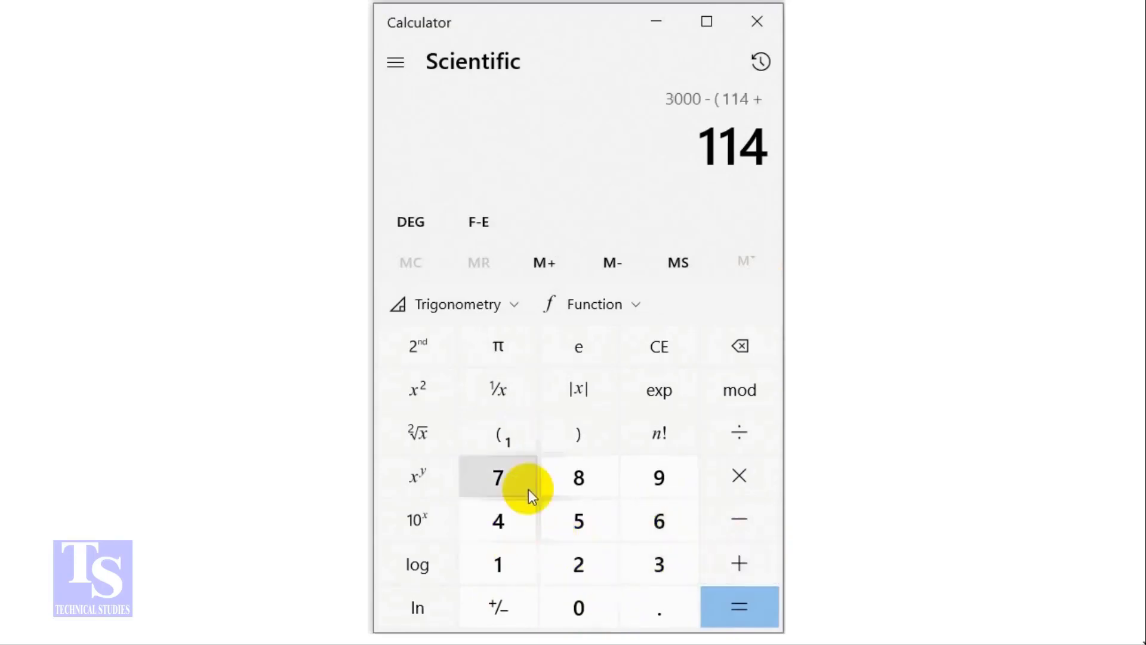
click(498, 476)
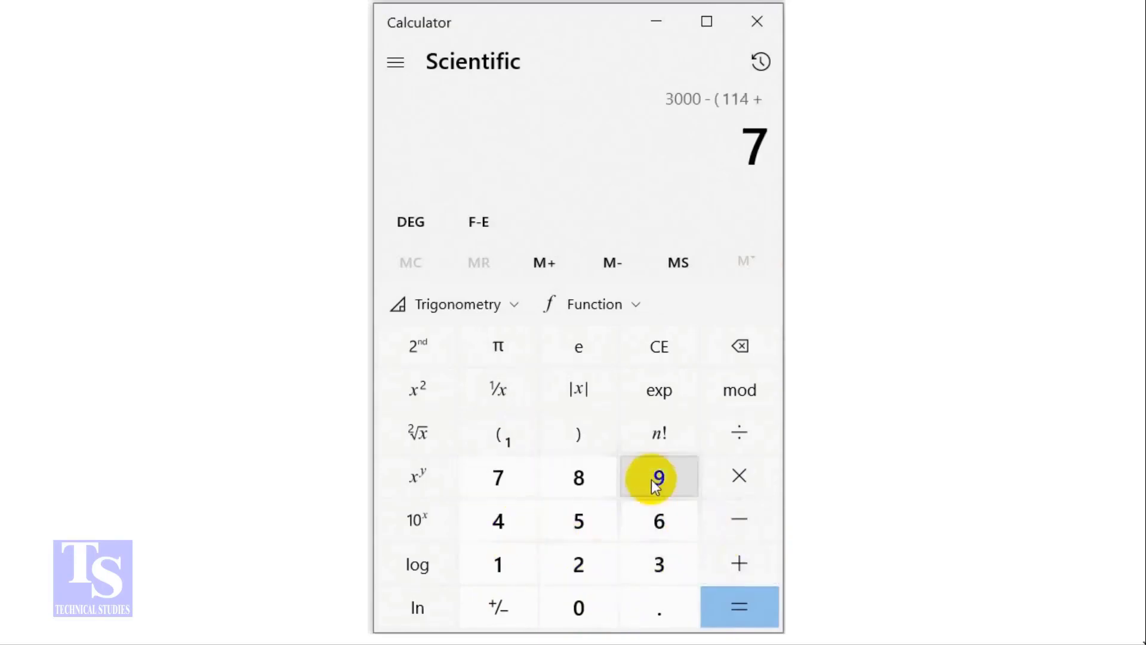
click(577, 433)
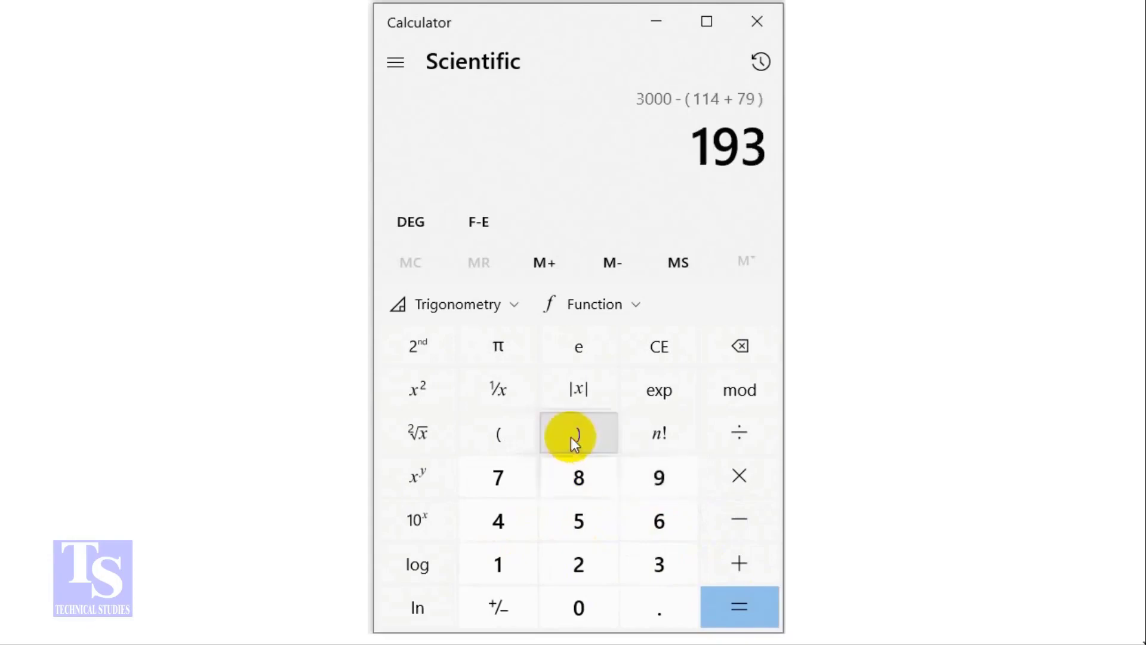
click(738, 606)
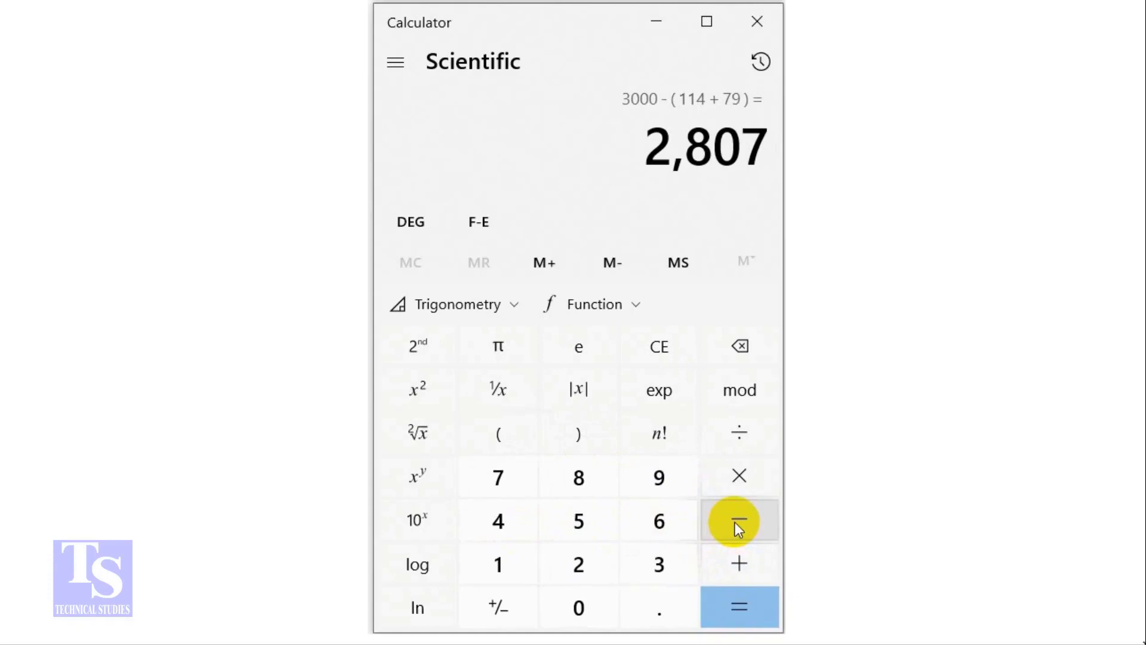
mouse_move(739, 563)
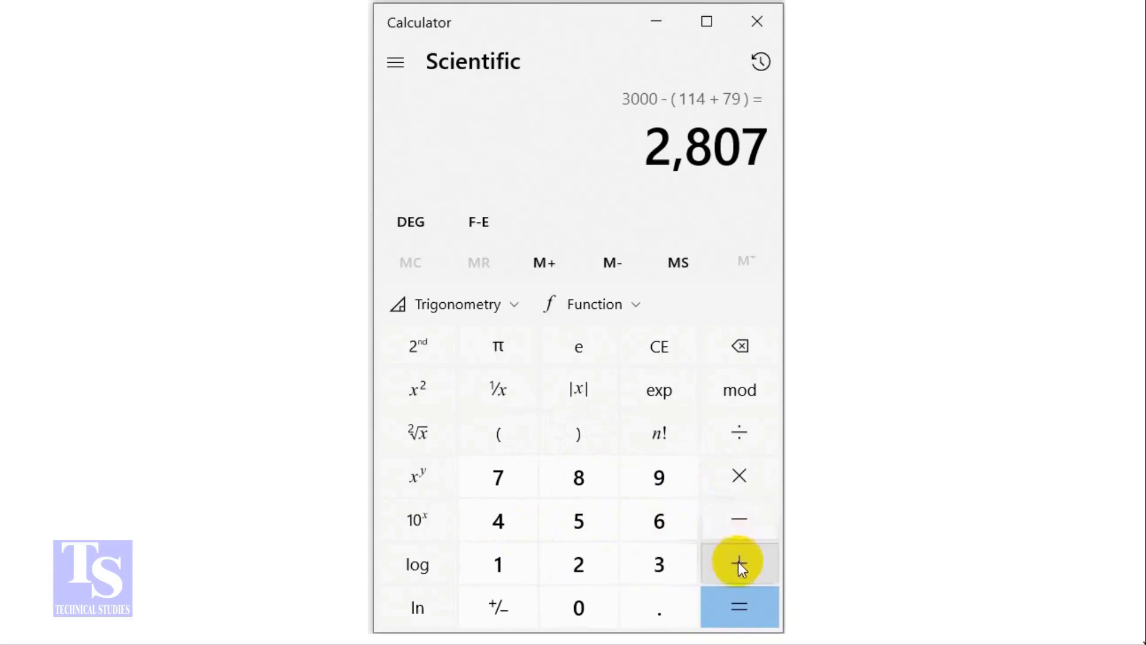
Continue from 2807 with + (2 × 28) to reach the 2,863 mm pipe length.
click(738, 562)
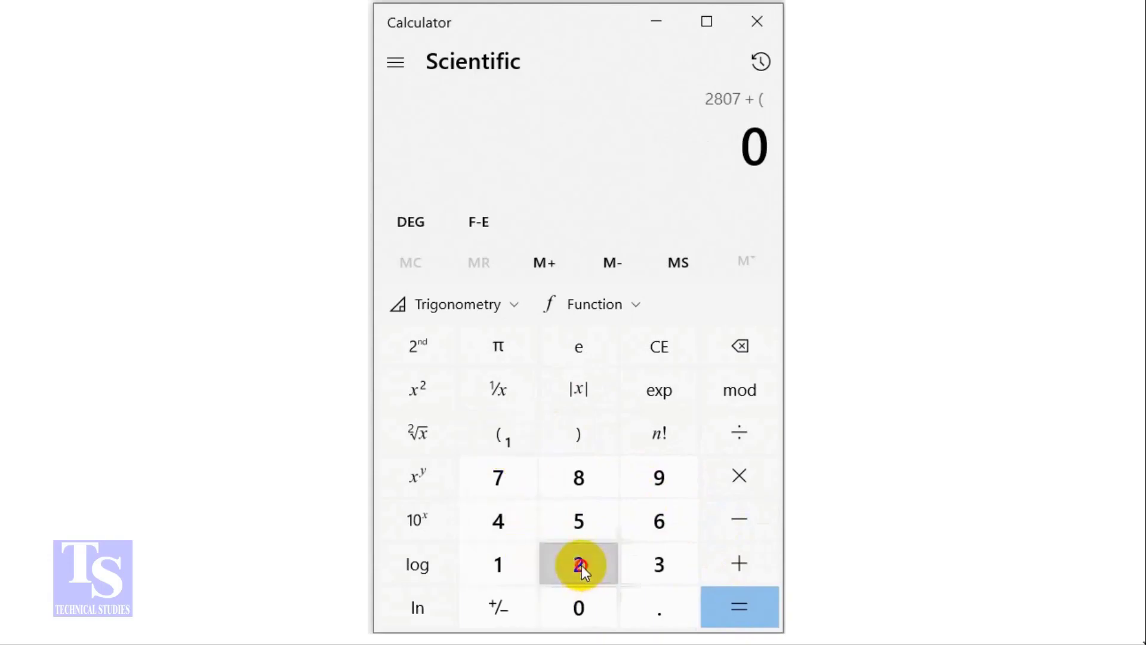
click(578, 563)
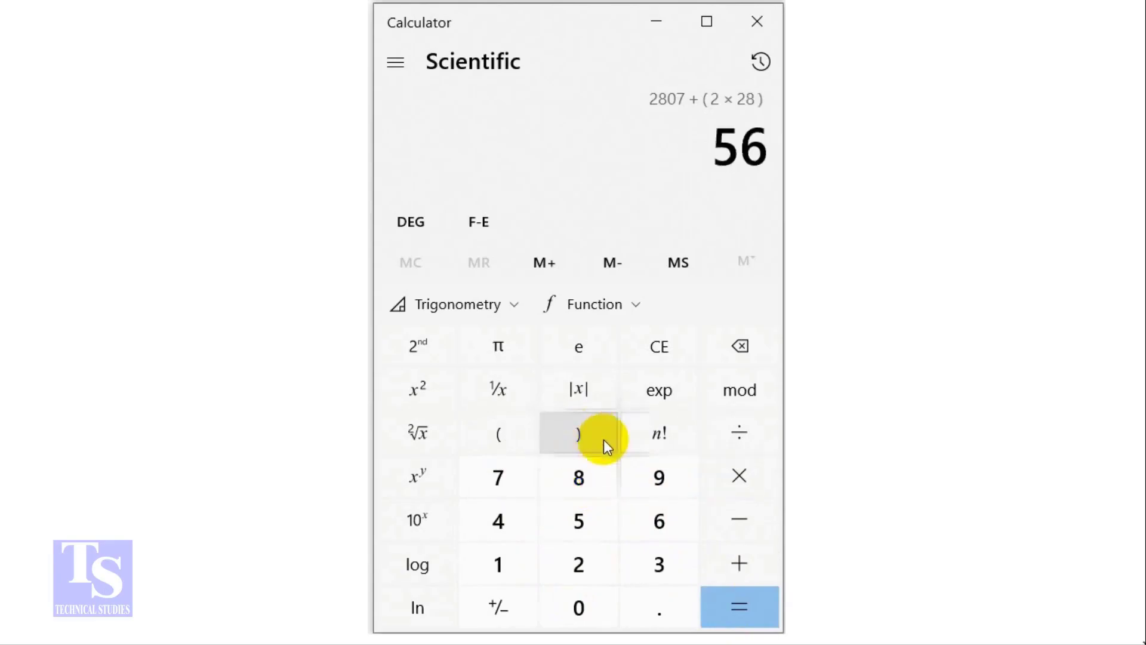
click(739, 607)
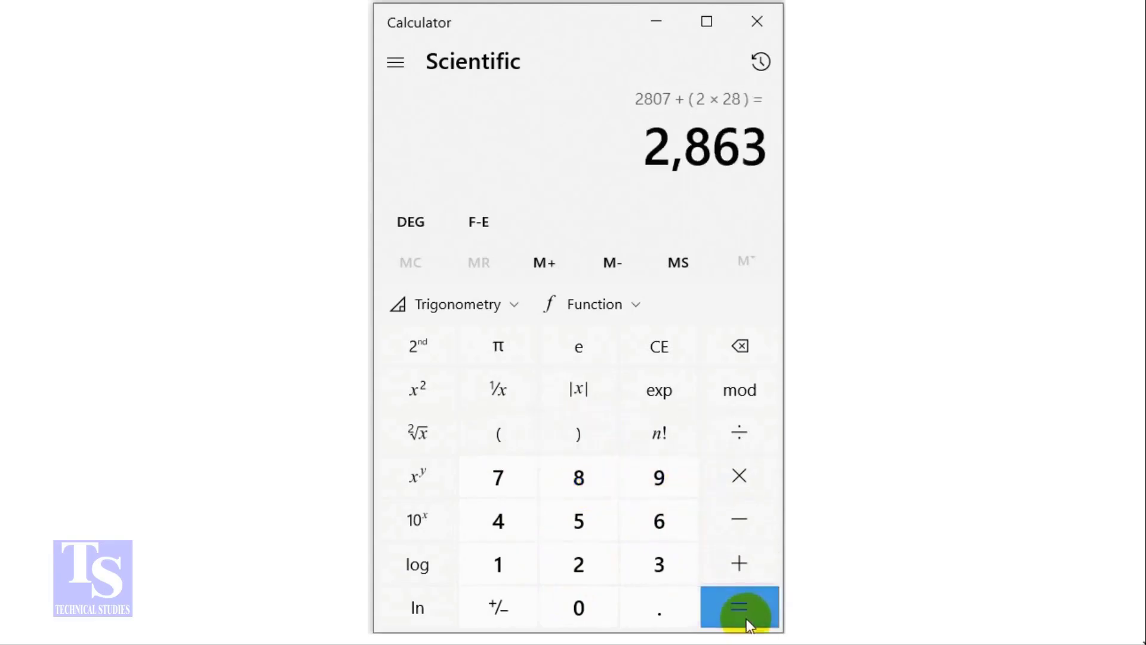